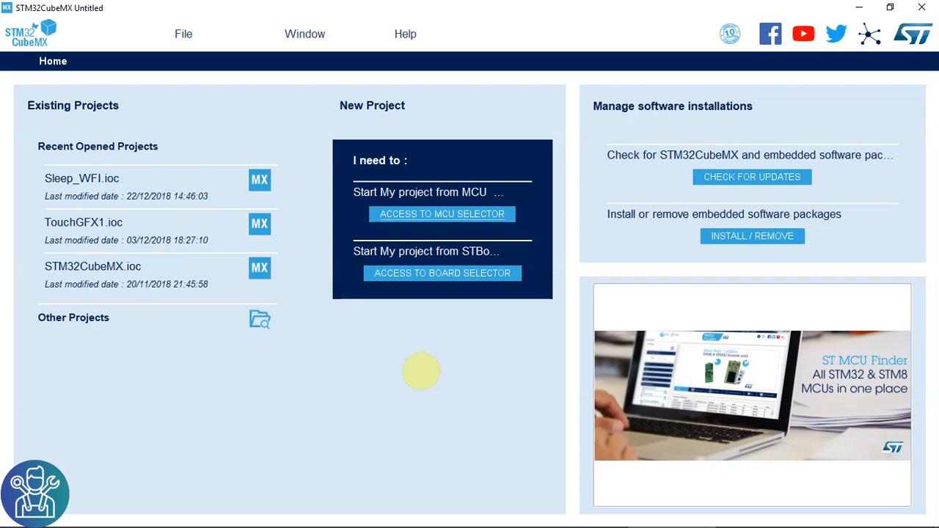
mouse_move(453, 318)
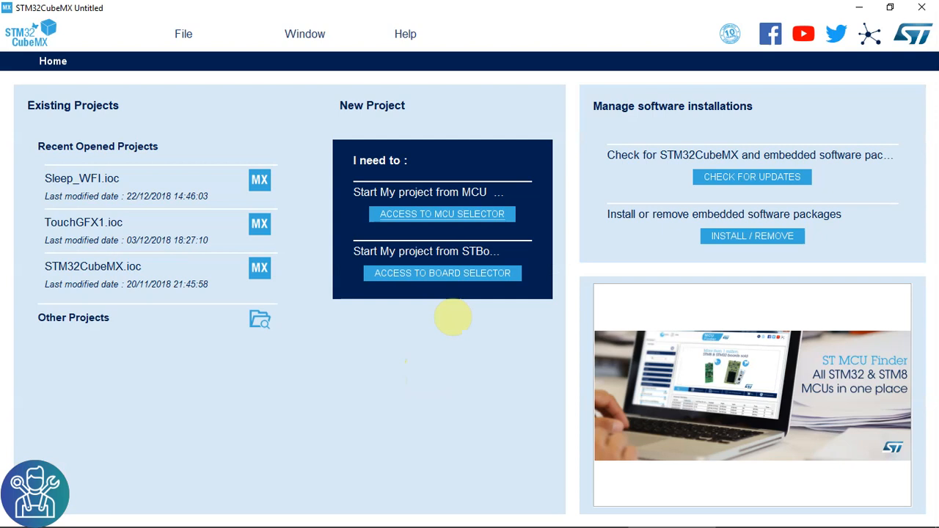
- Create a NUCLEO-L053R8 project with default peripheral modes and expand System Core
click(442, 213)
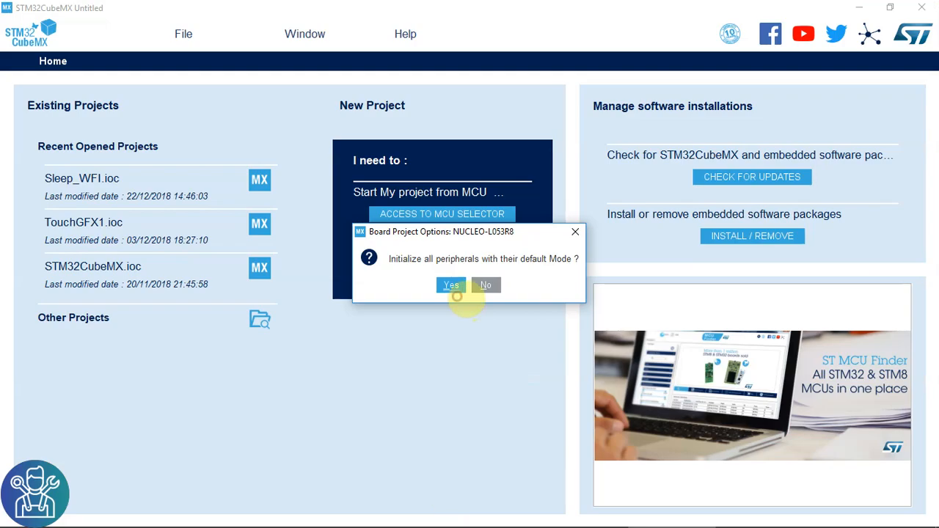
click(451, 286)
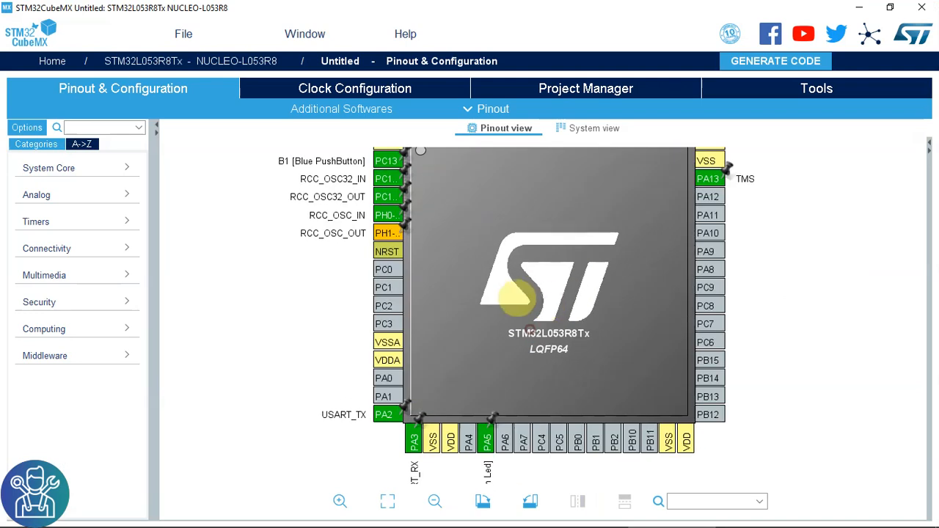
mouse_move(234, 224)
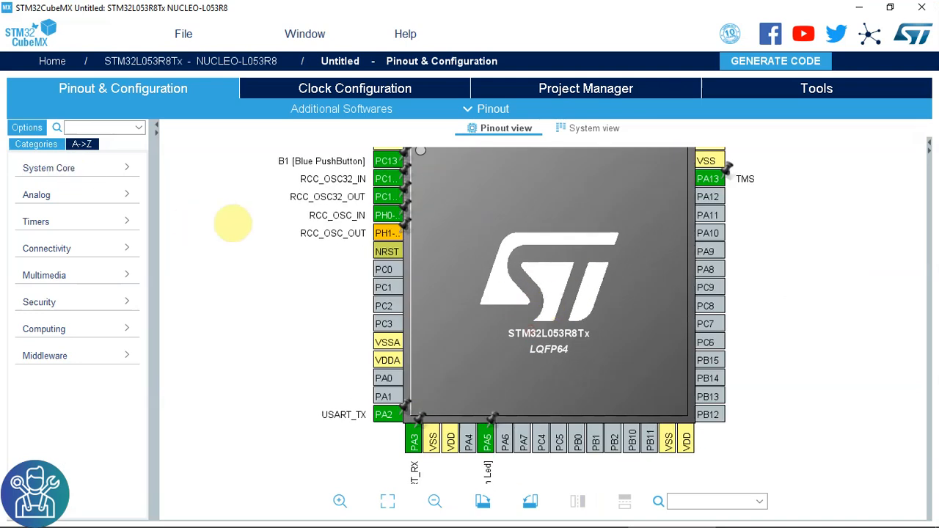
click(49, 167)
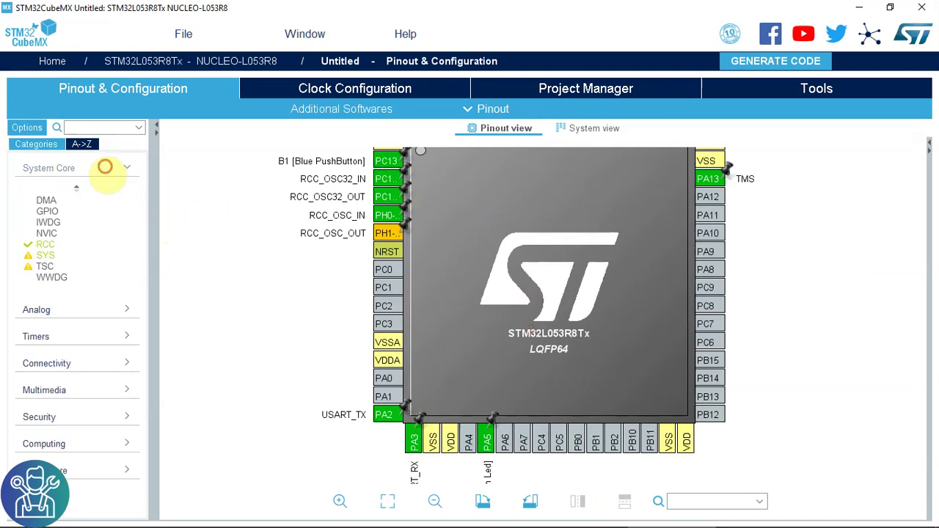
- Select RCC to review its high- and low-speed clock settings
click(44, 244)
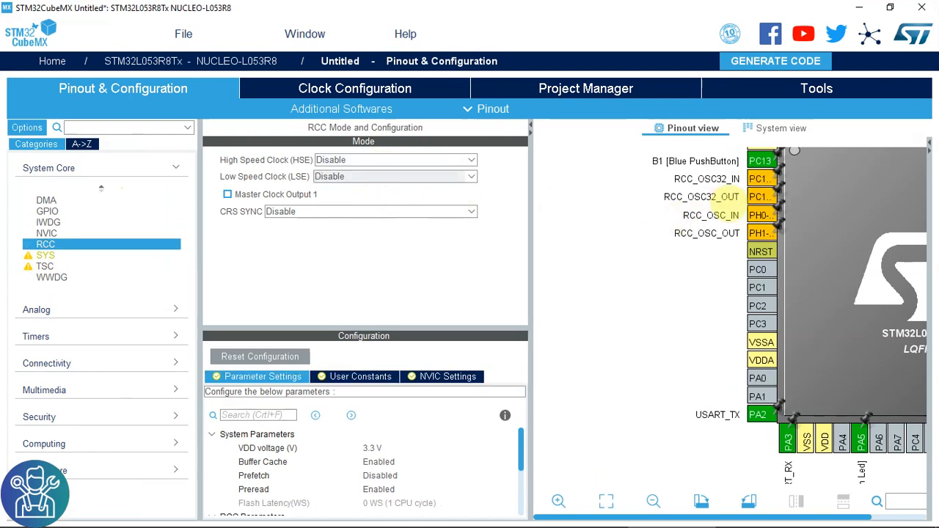
mouse_move(711, 232)
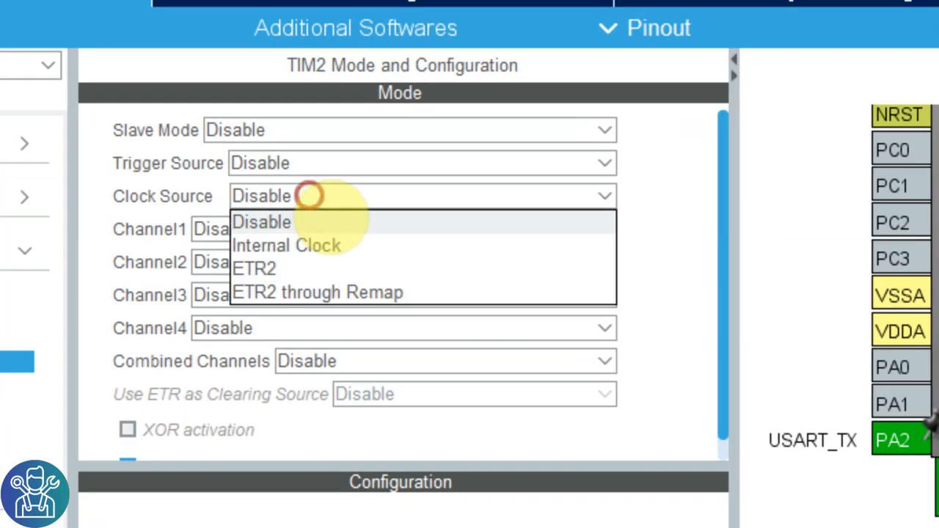
- Set TIM2 Clock Source to Internal Clock and Channel1 to PWM Generation CH1
click(286, 245)
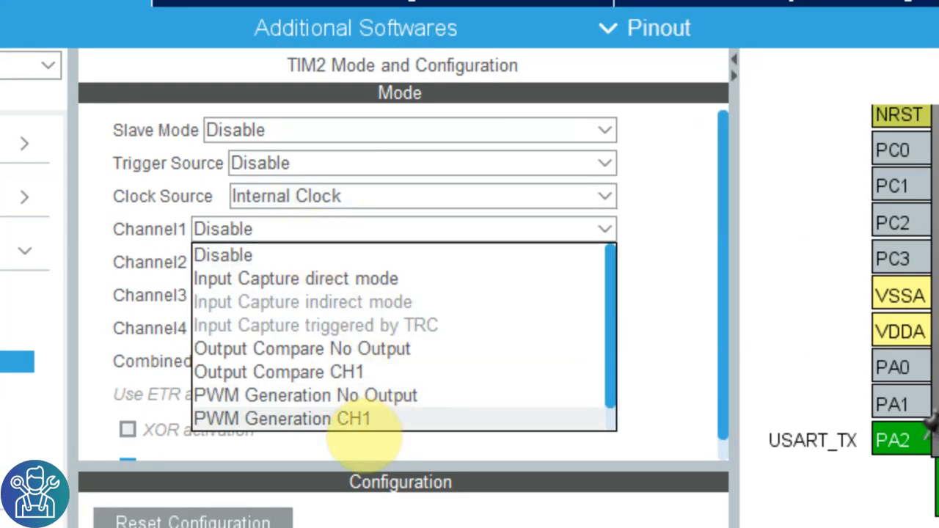
click(280, 418)
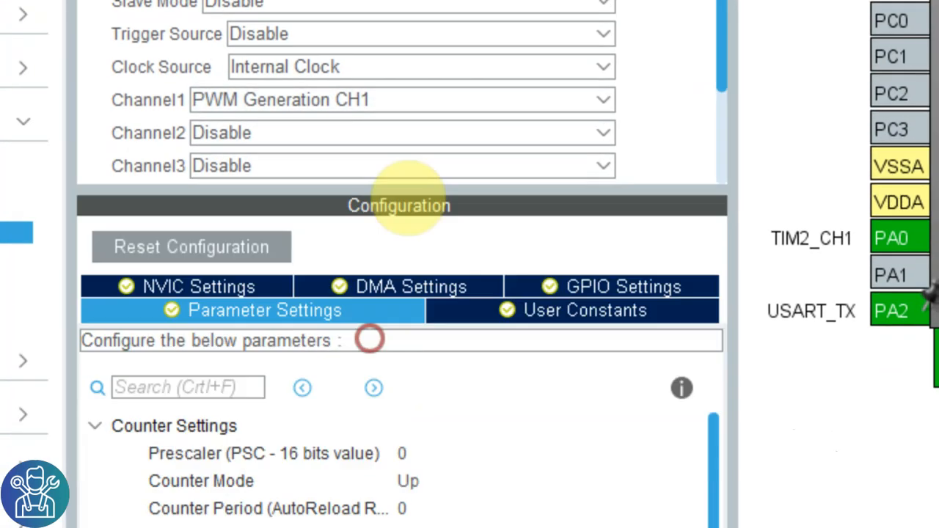
scroll(down, 3)
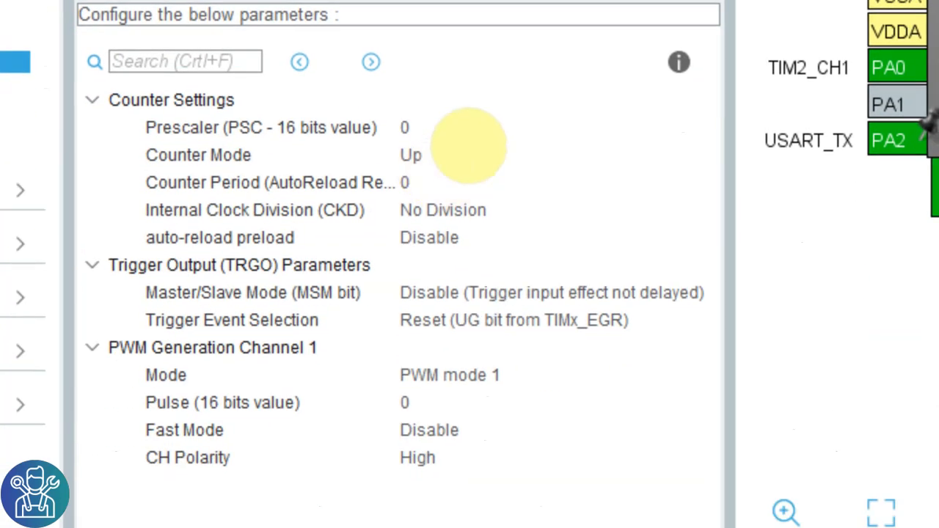
- Enter TIM2 Prescaler 32000, Counter Period 1000 and channel 1 Pulse 500
click(261, 127)
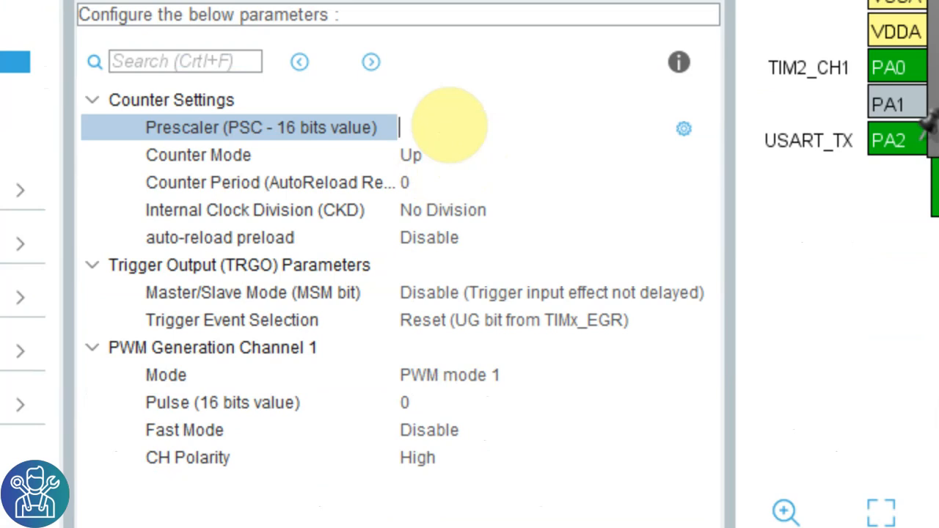
text(32000)
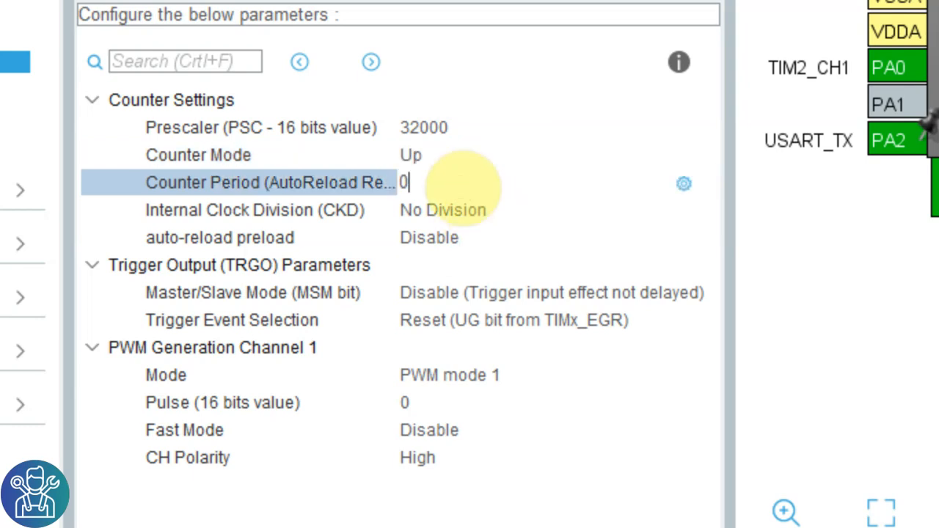
text(1000)
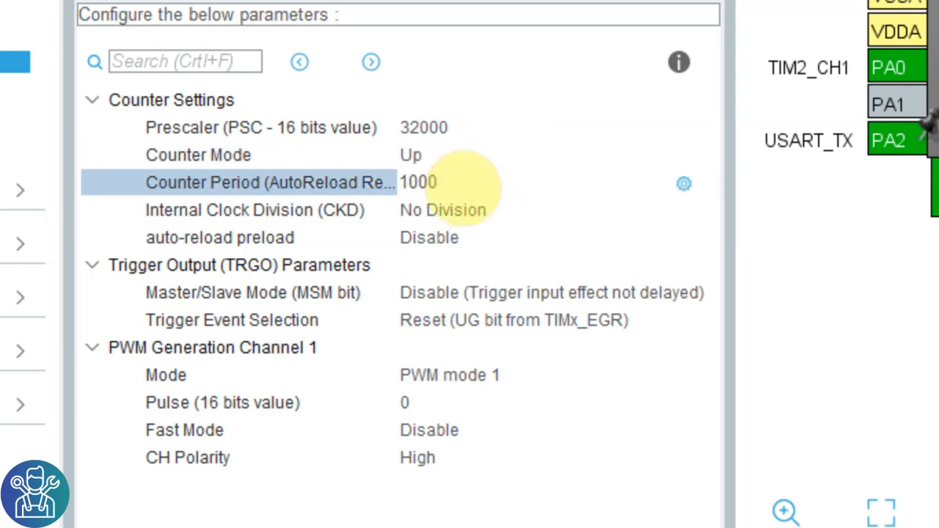
click(441, 182)
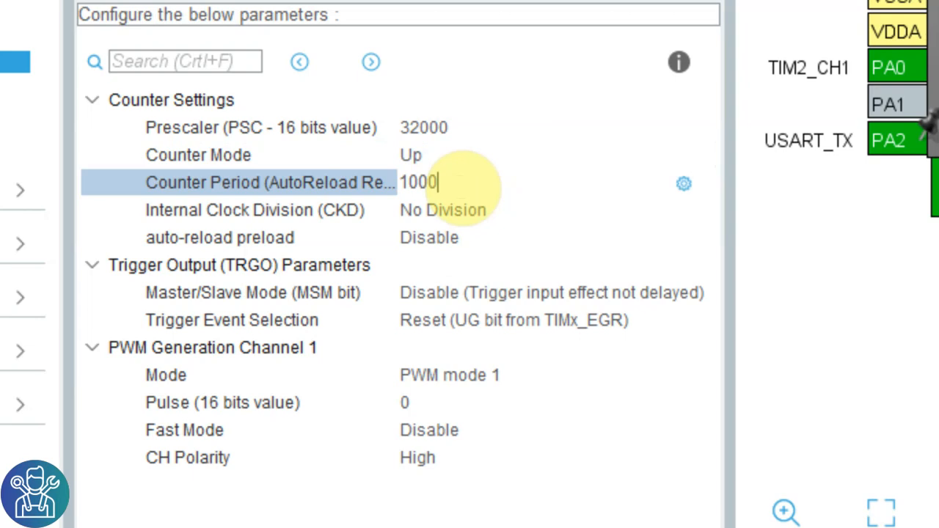
mouse_move(484, 151)
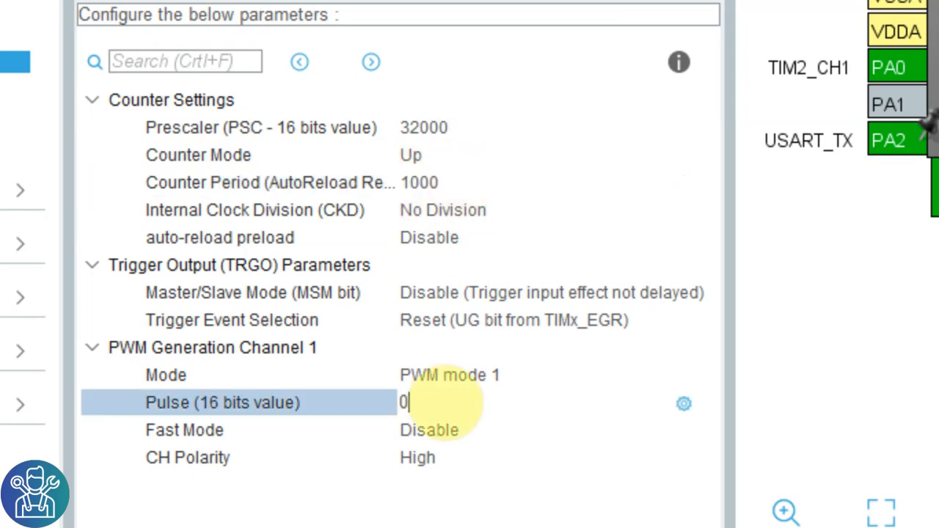
text(500)
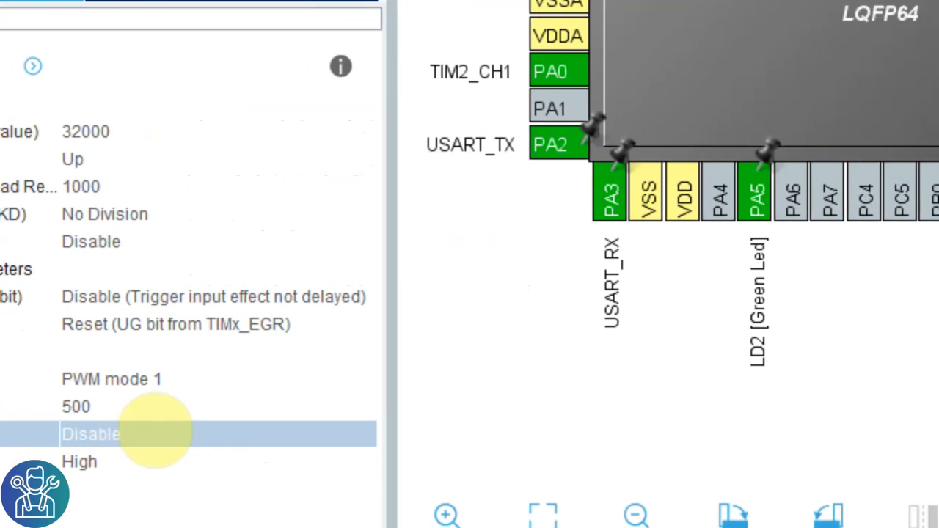
mouse_move(559, 71)
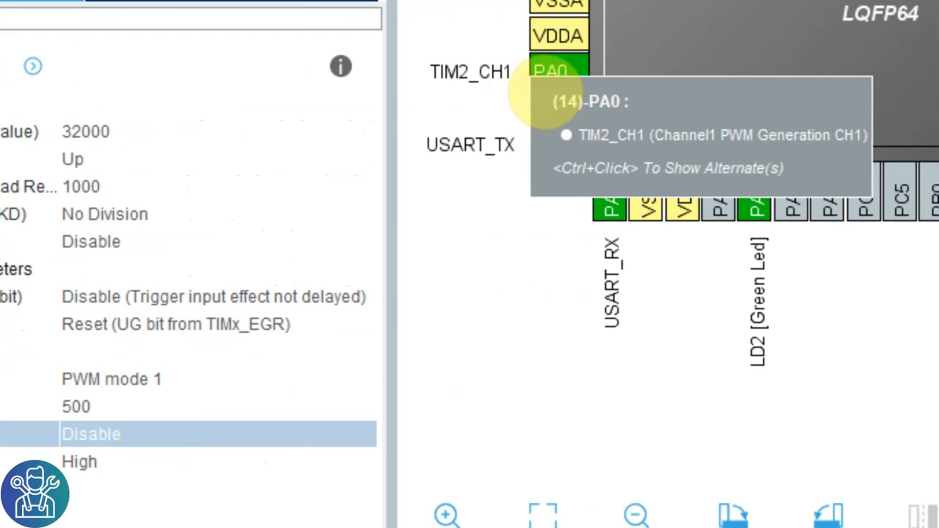
mouse_move(789, 363)
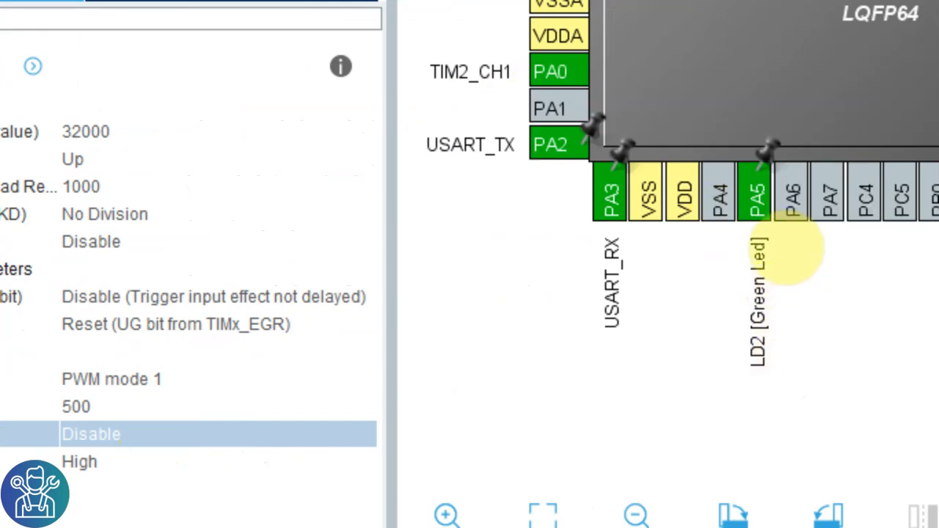
- Remap TIM2_CH1 from PA0 to PA5 in the pinout view
click(756, 194)
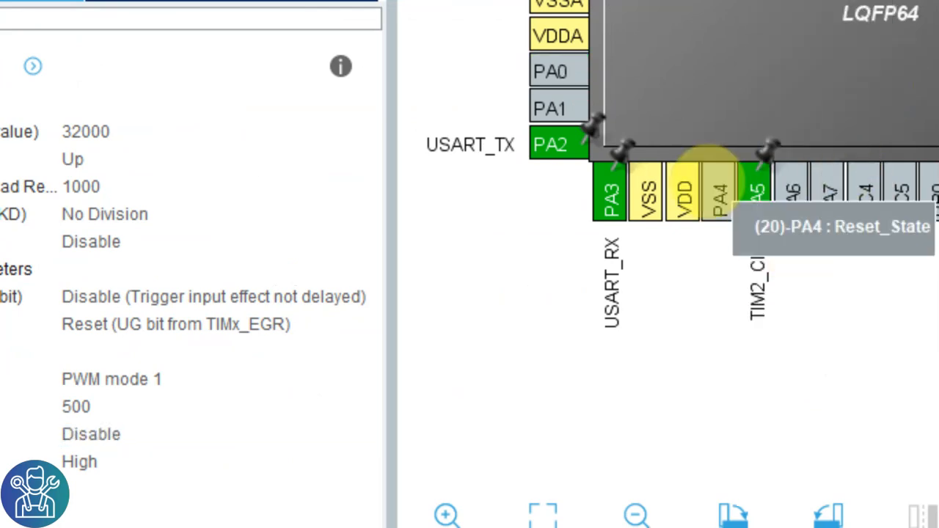
mouse_move(791, 191)
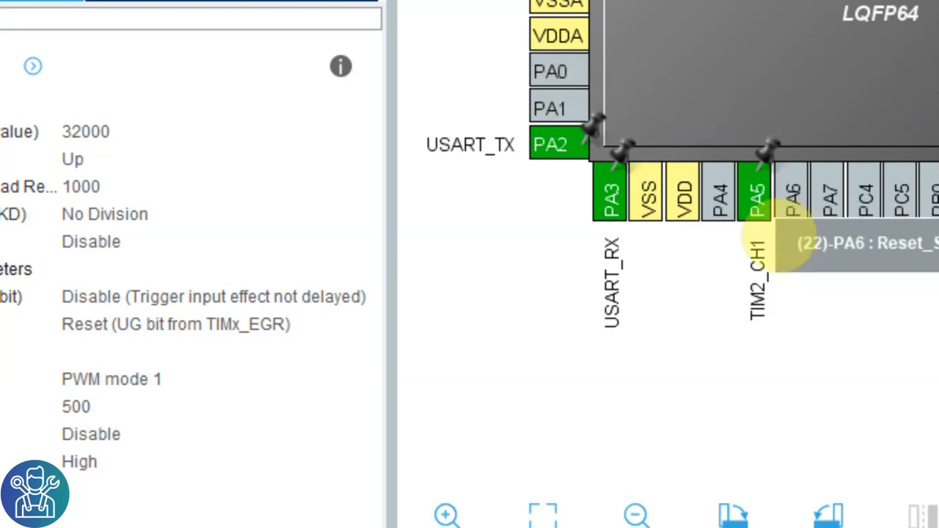
mouse_move(770, 264)
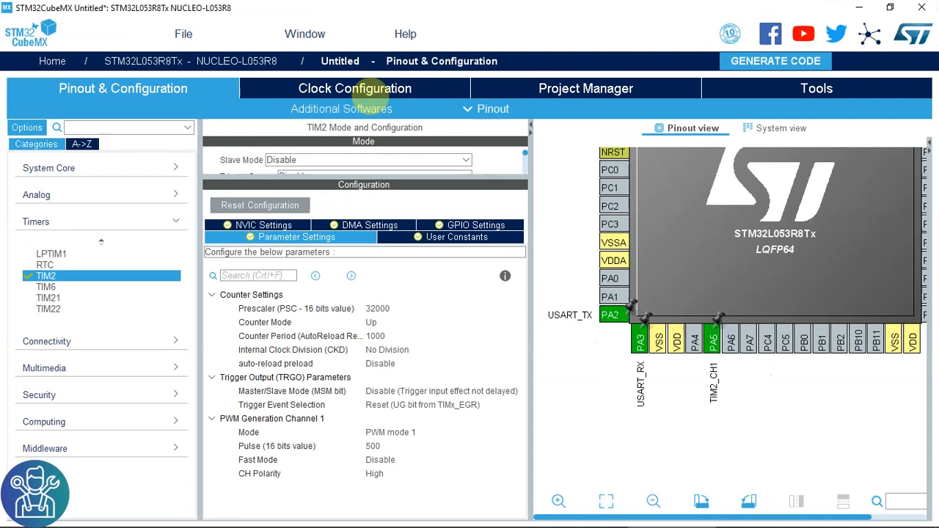
- Set HCLK to 32 MHz in Clock Configuration, then go to Project Manager
click(354, 88)
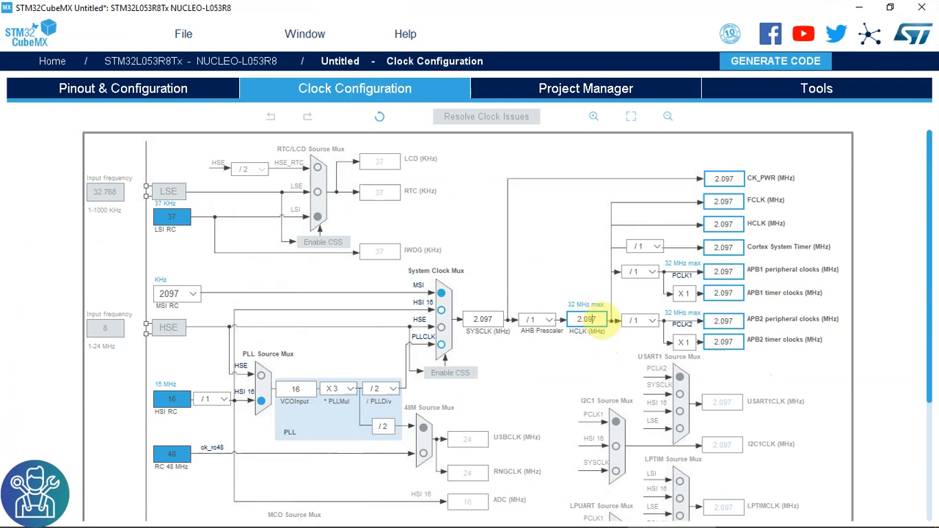
mouse_move(595, 321)
text(32)
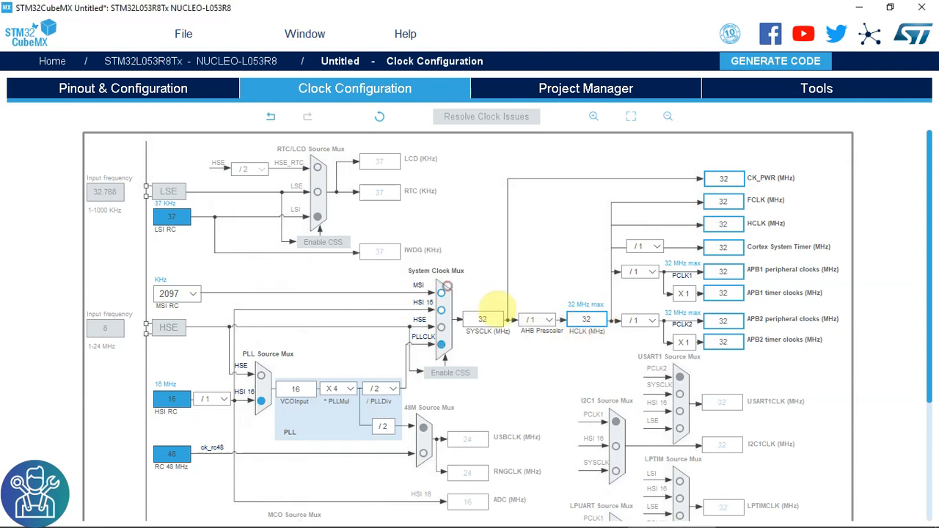
mouse_move(585, 319)
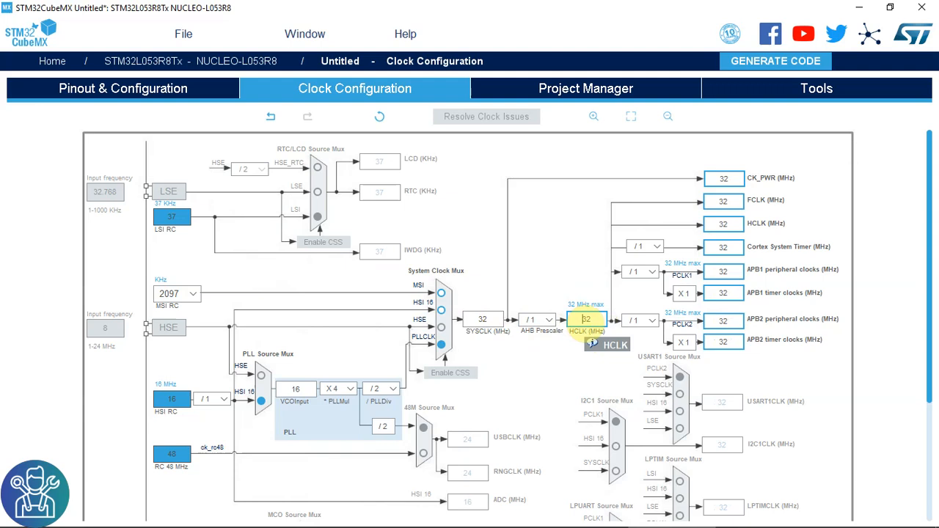
click(585, 88)
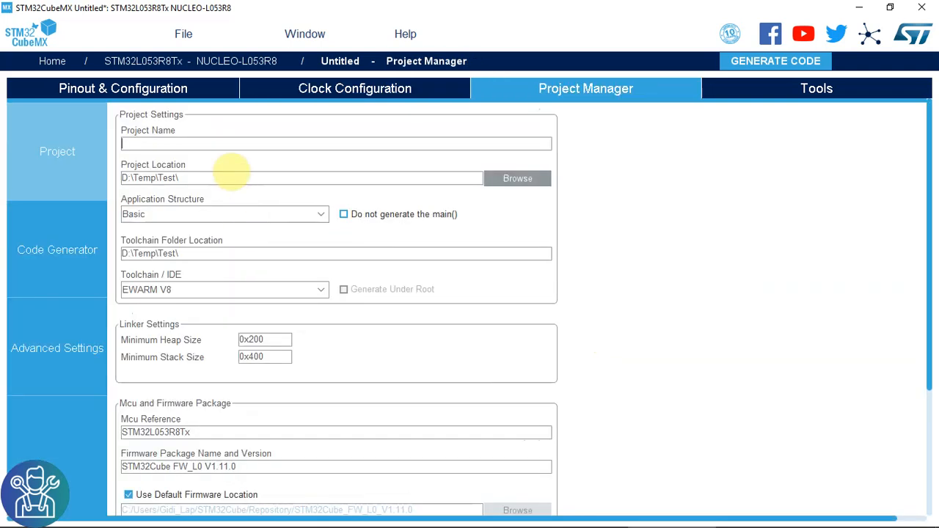
- Name the project PWM, choose TrueSTUDIO toolchain, and generate the code
text(PWM)
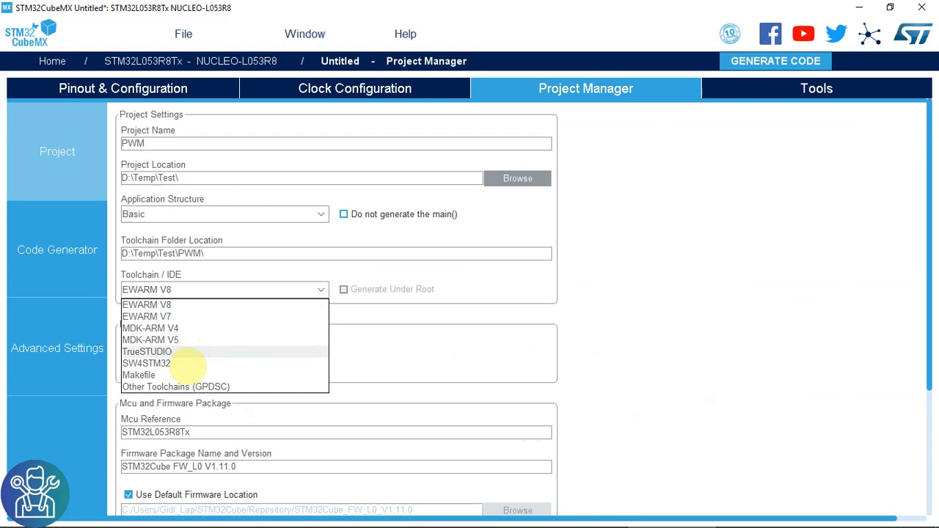
click(147, 352)
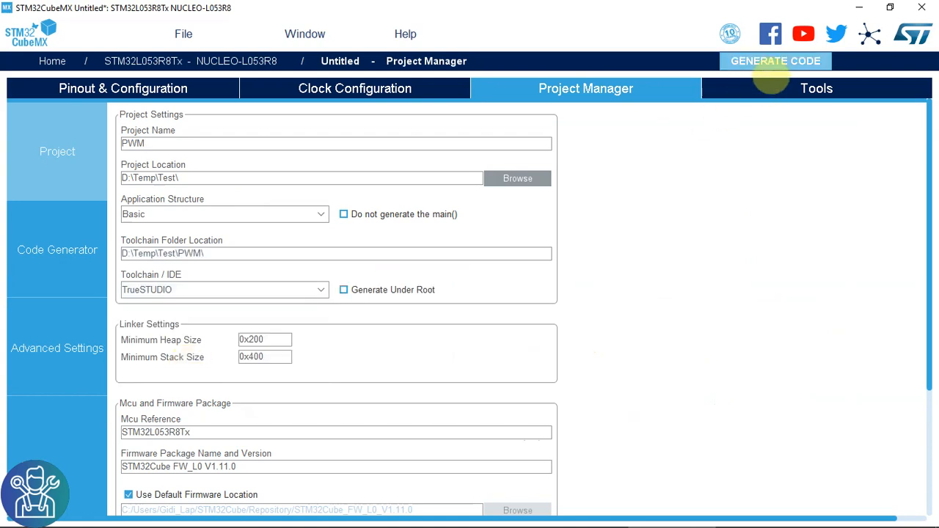
click(776, 61)
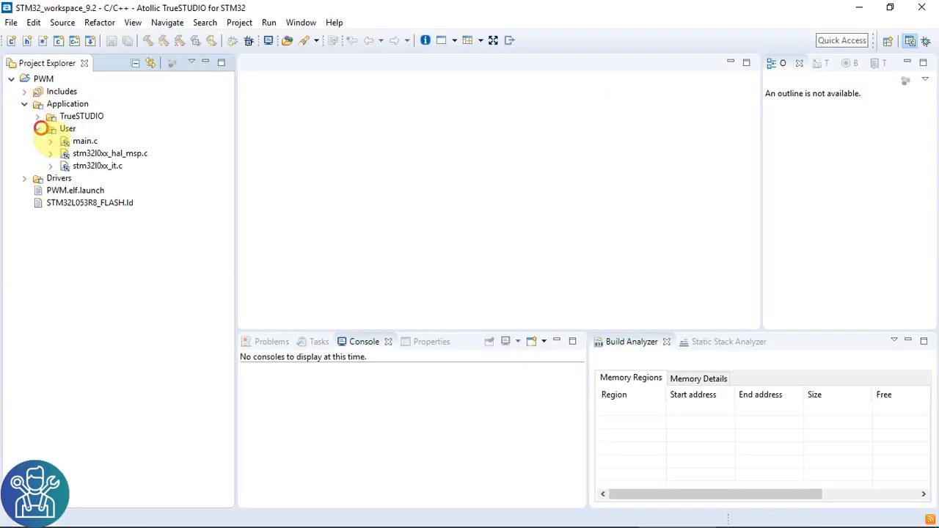
- Add HAL_TIM_PWM_Start(&htim2, TIM_CHANNEL_1); to USER CODE BEGIN 2 in main.c
double_click(84, 141)
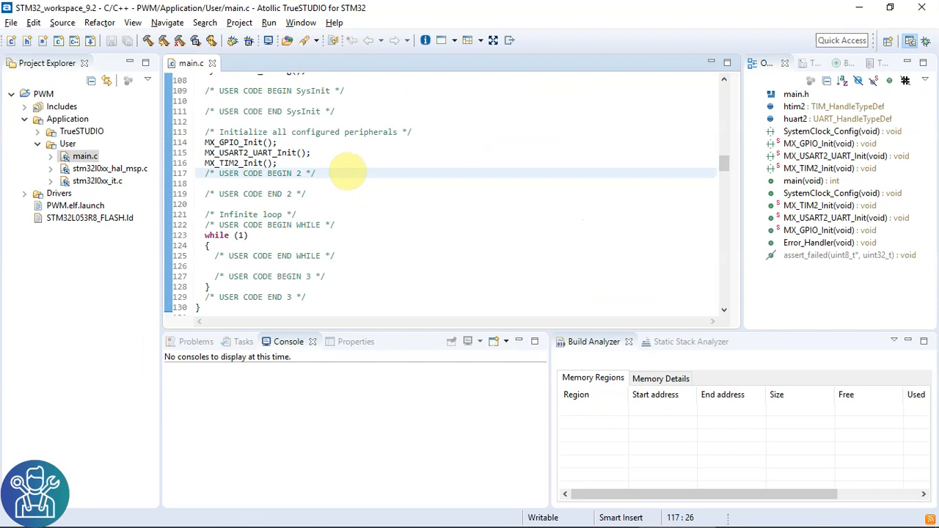
text(hal_tim)
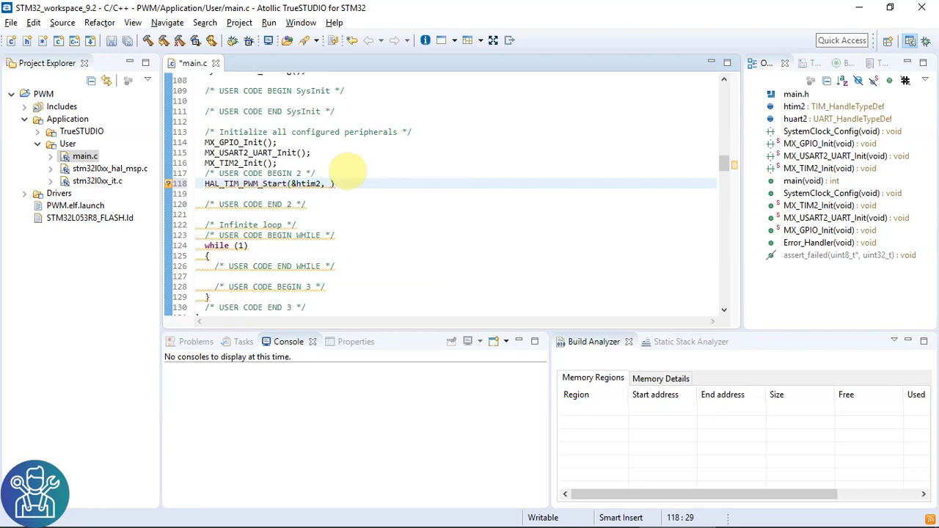
text(tim_cha)
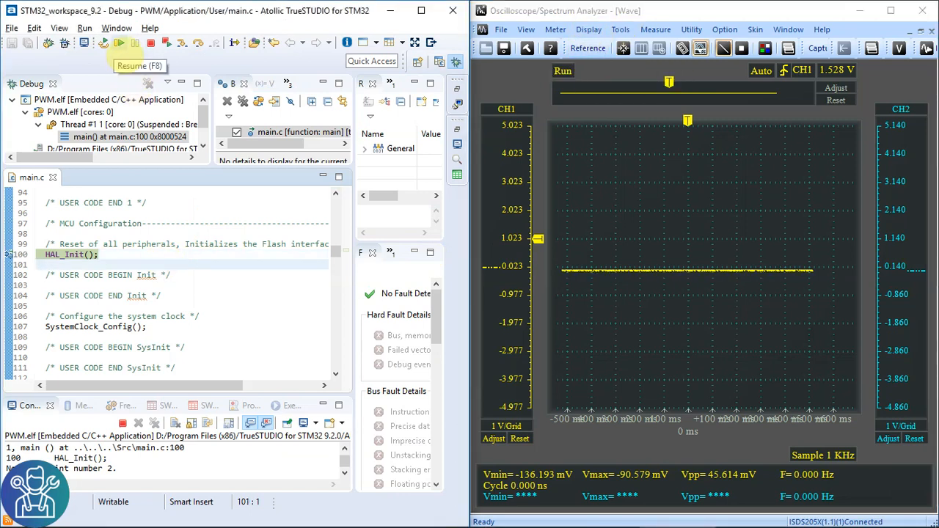
- Resume the halted PWM.elf debug session to produce the oscilloscope square wave
click(118, 42)
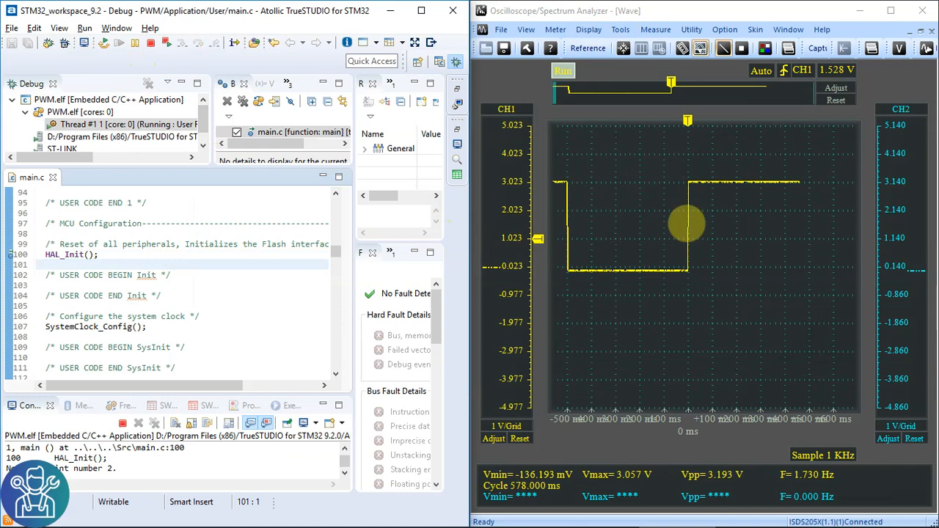